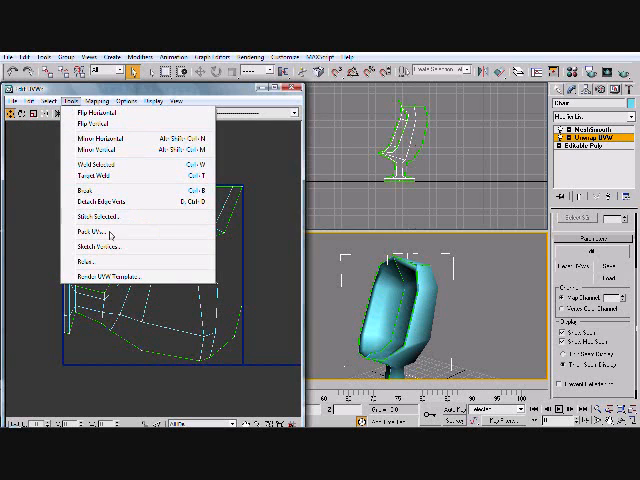
Render the chair seat's UVW layout as a template image.
click(95, 262)
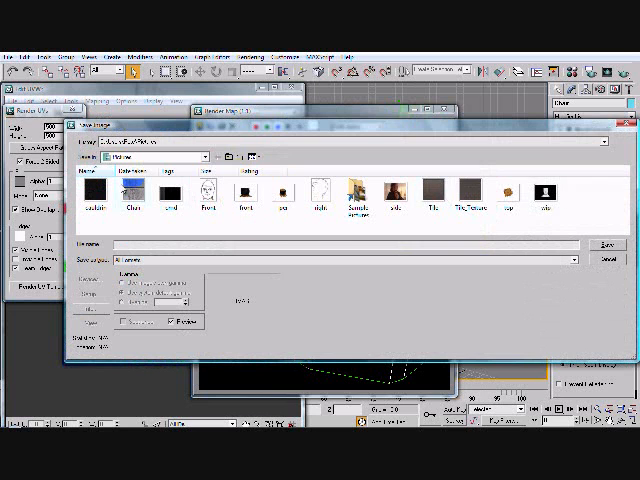
Save the rendered UV template image from the Save Image dialog.
click(600, 244)
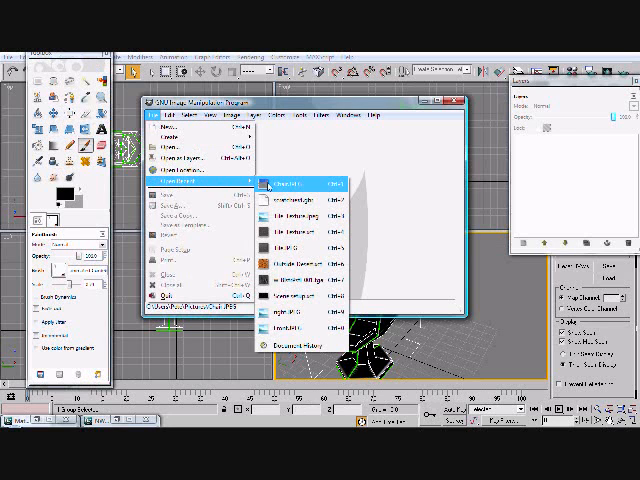
Reopen the Chair template image from GIMP's recent files.
click(298, 181)
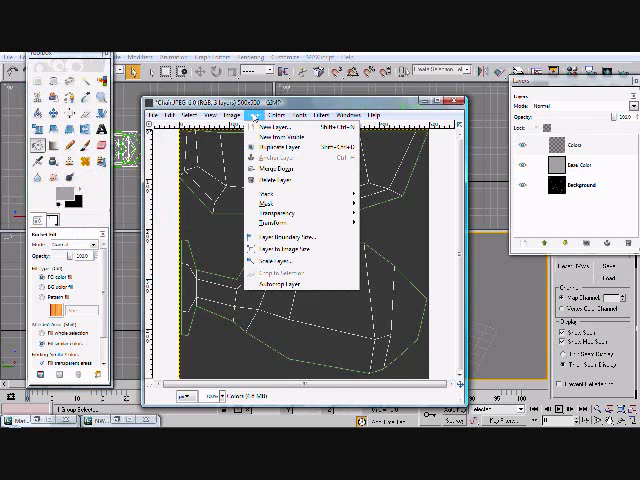
Create a transparent Bumps layer, then activate Base Color and Colors layers.
click(276, 128)
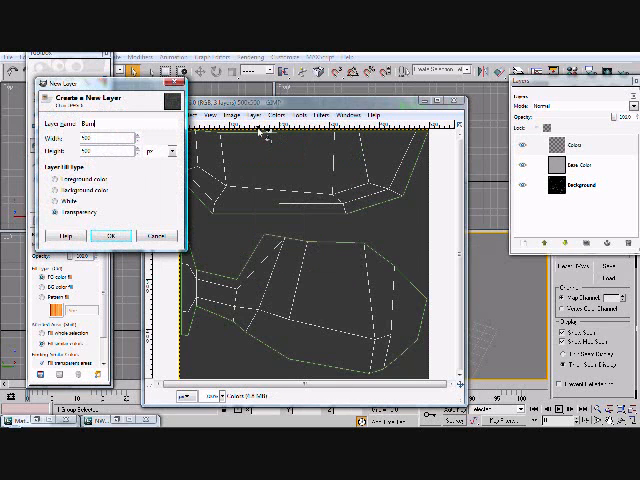
click(110, 236)
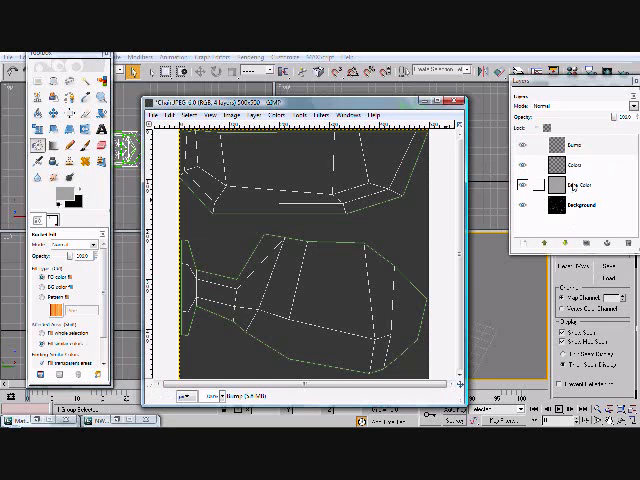
click(591, 187)
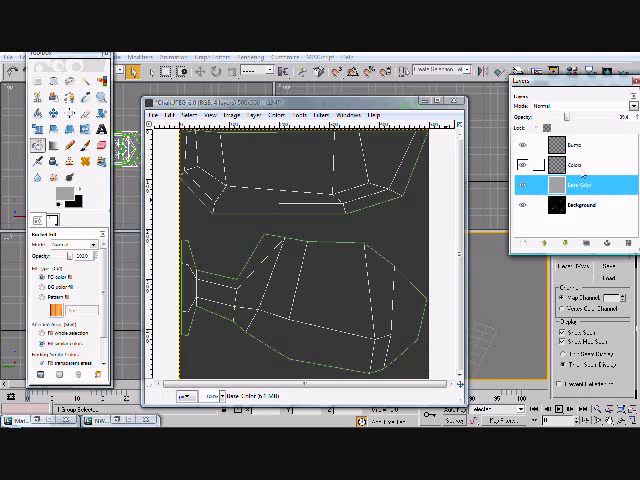
click(580, 171)
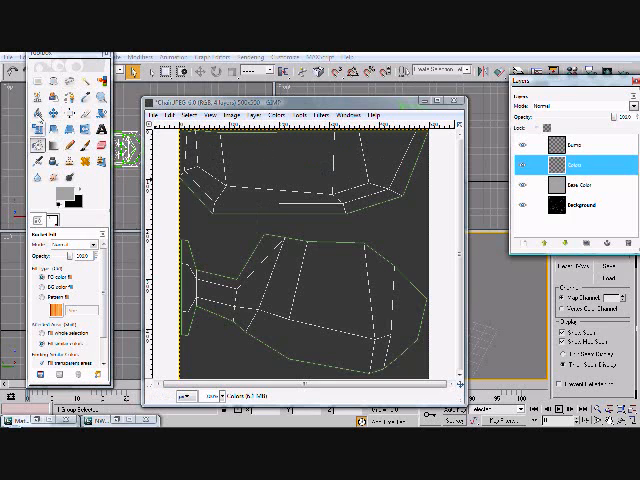
mouse_move(230, 212)
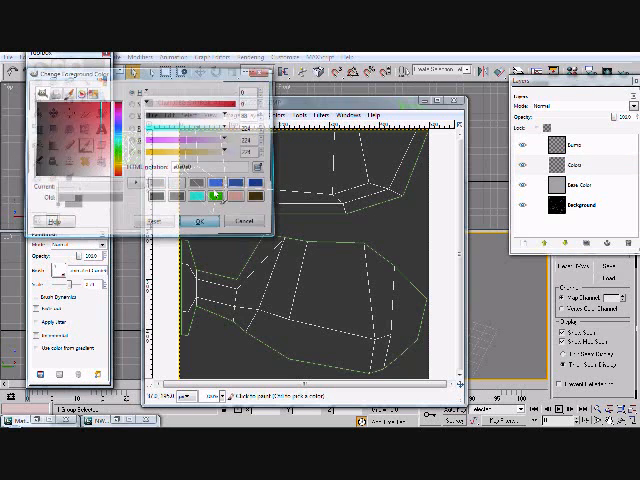
click(200, 219)
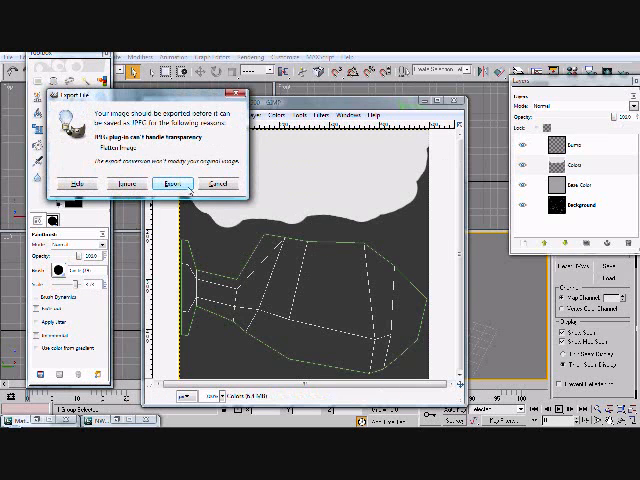
Export the chair texture as JPEG with the layers flattened.
click(166, 183)
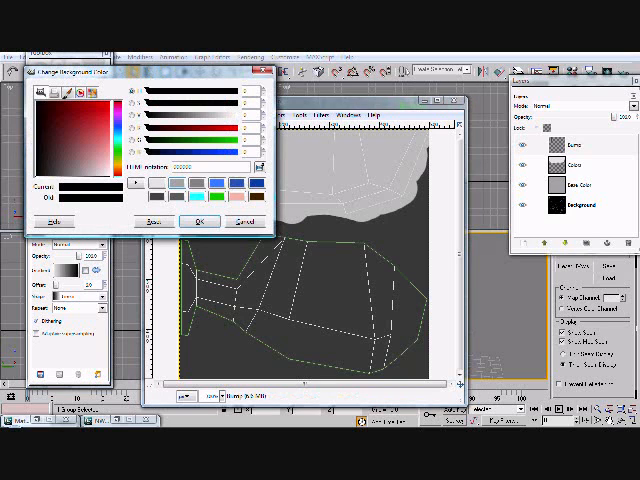
Set the background colour to black for the gradient stripes.
click(200, 220)
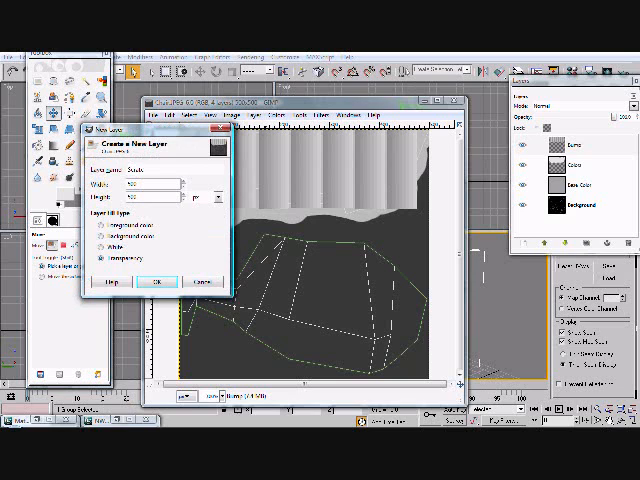
click(162, 279)
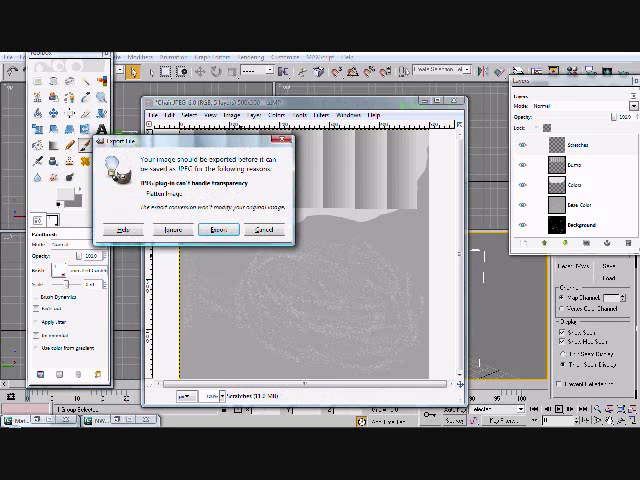
Export the chair texture as a flattened JPEG.
click(222, 231)
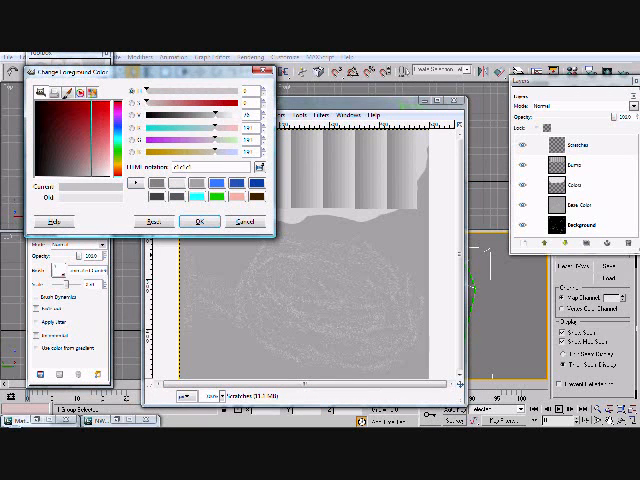
Set the paint colour to a darker gray, then pick another gray shade.
click(200, 221)
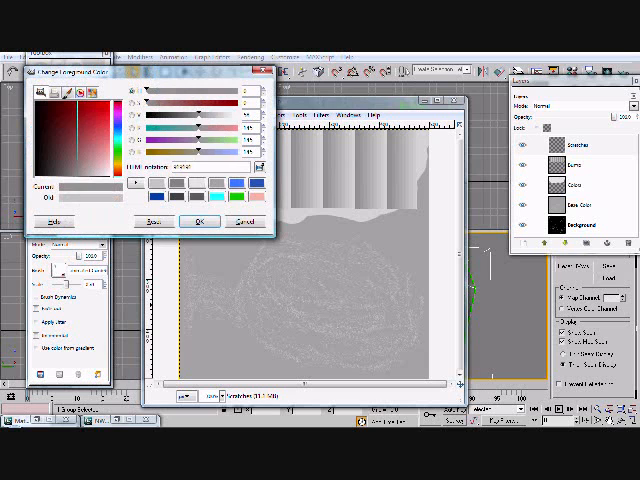
click(202, 221)
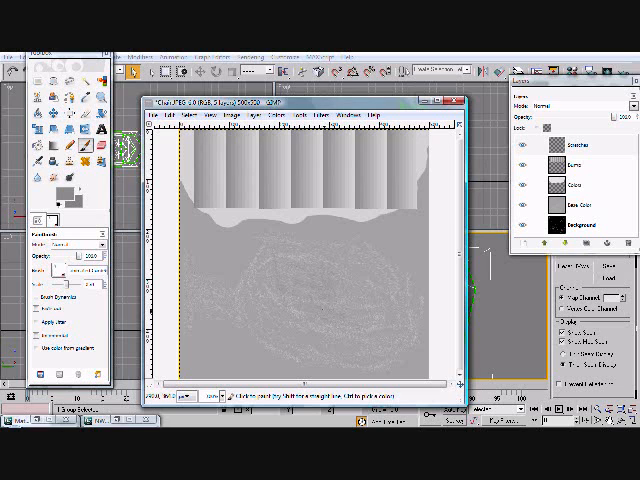
click(590, 209)
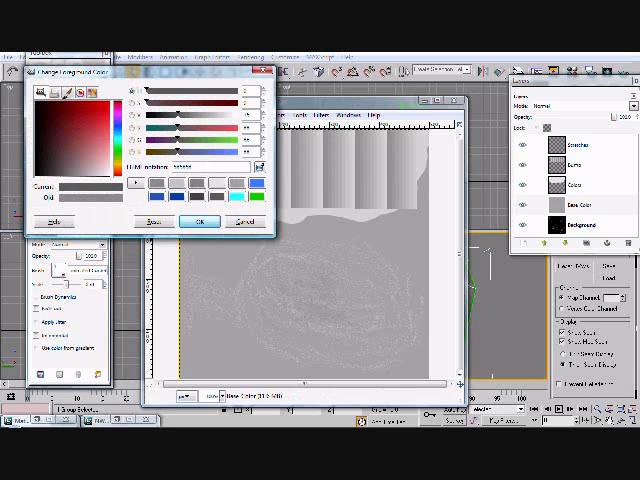
click(198, 220)
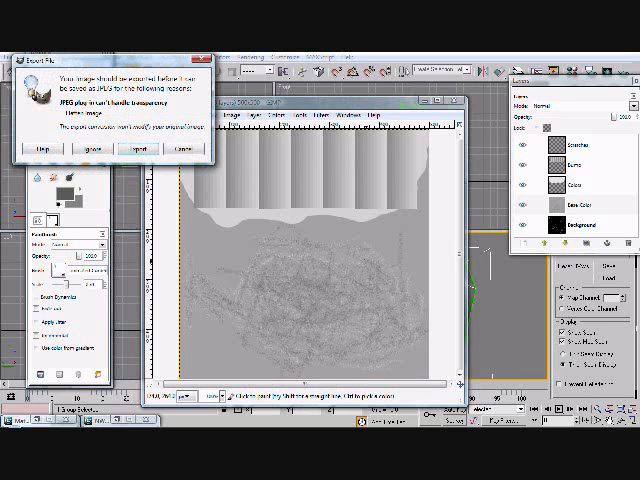
Export Chair.JPG, flattening the image with the darker scratches.
click(135, 150)
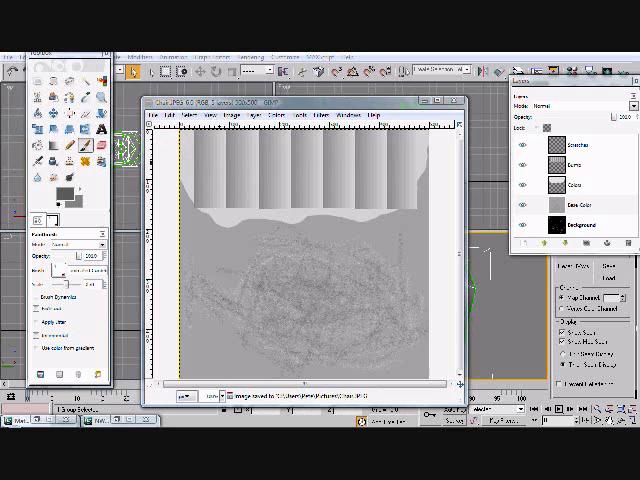